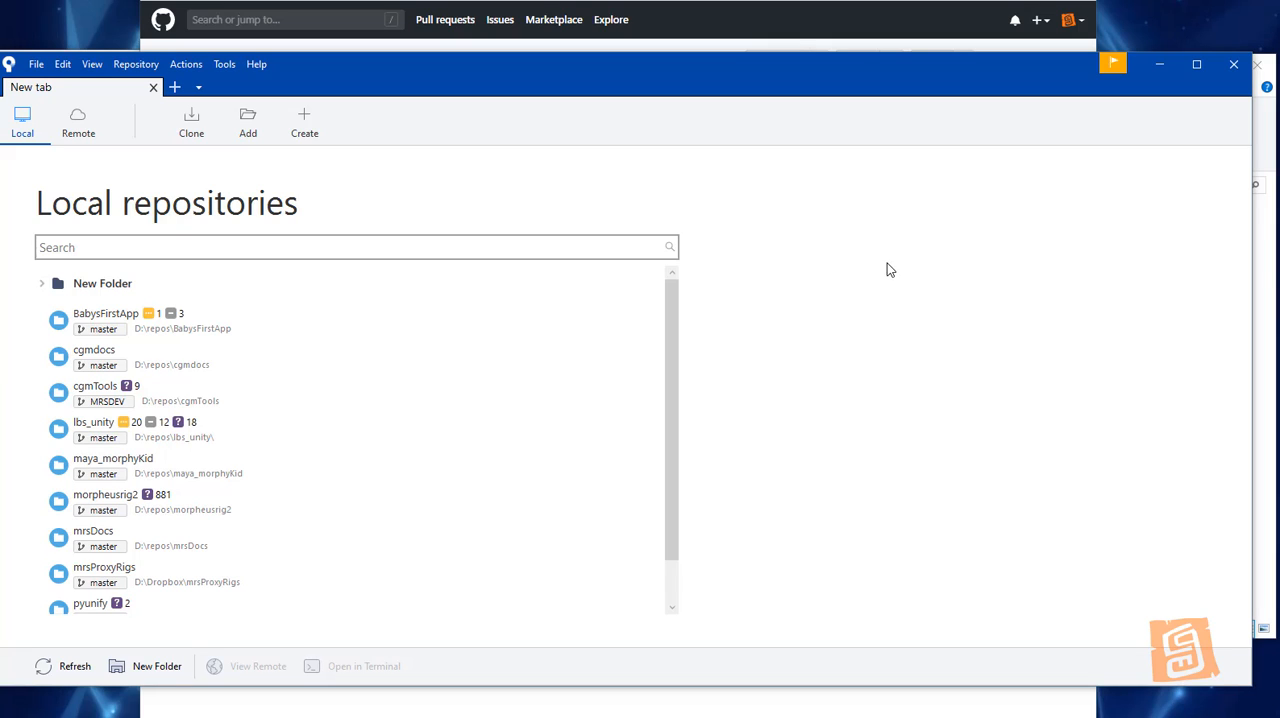
mouse_move(880, 246)
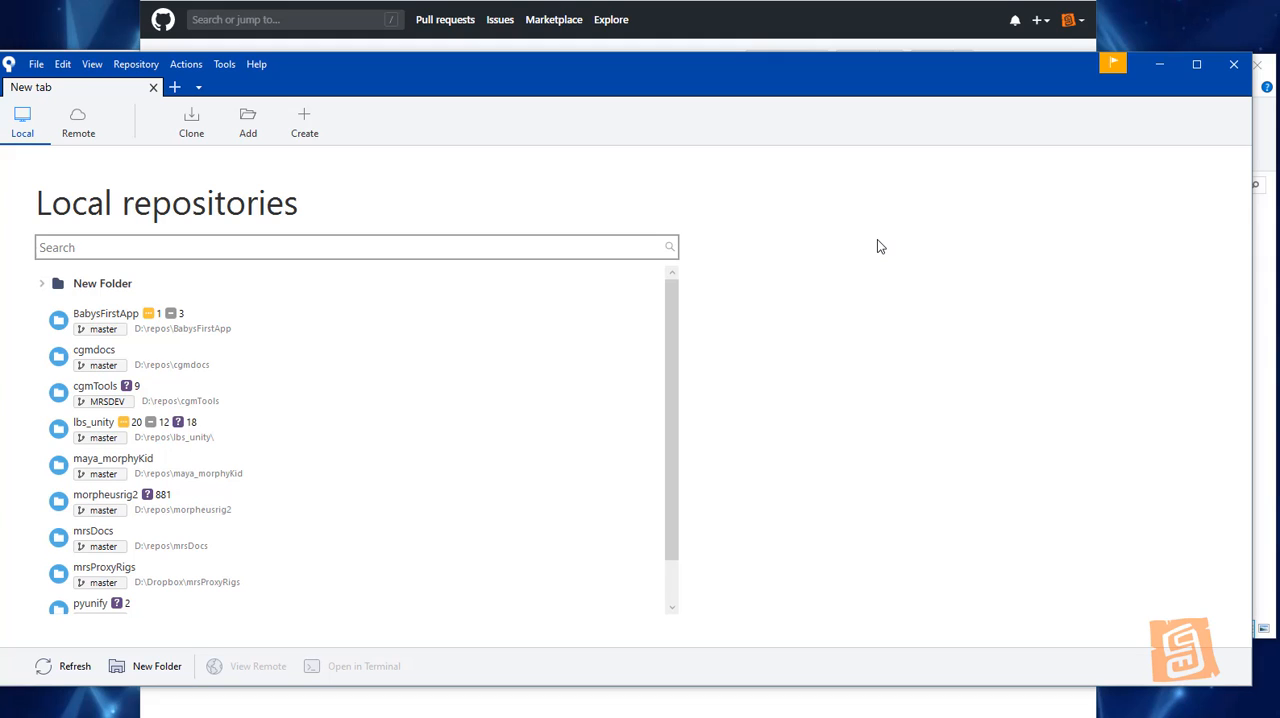
mouse_move(738, 62)
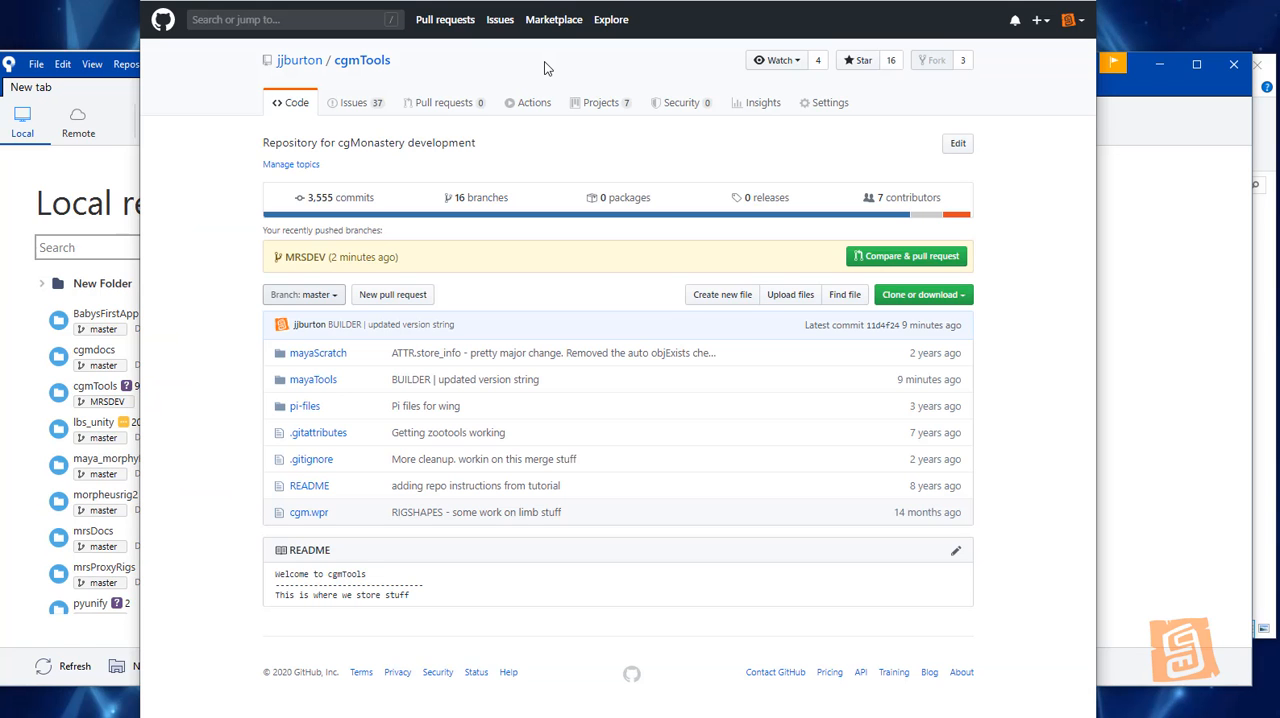
Reveal the cgmTools HTTPS clone URL on GitHub and open Sourcetree's Clone form.
left_click(922, 294)
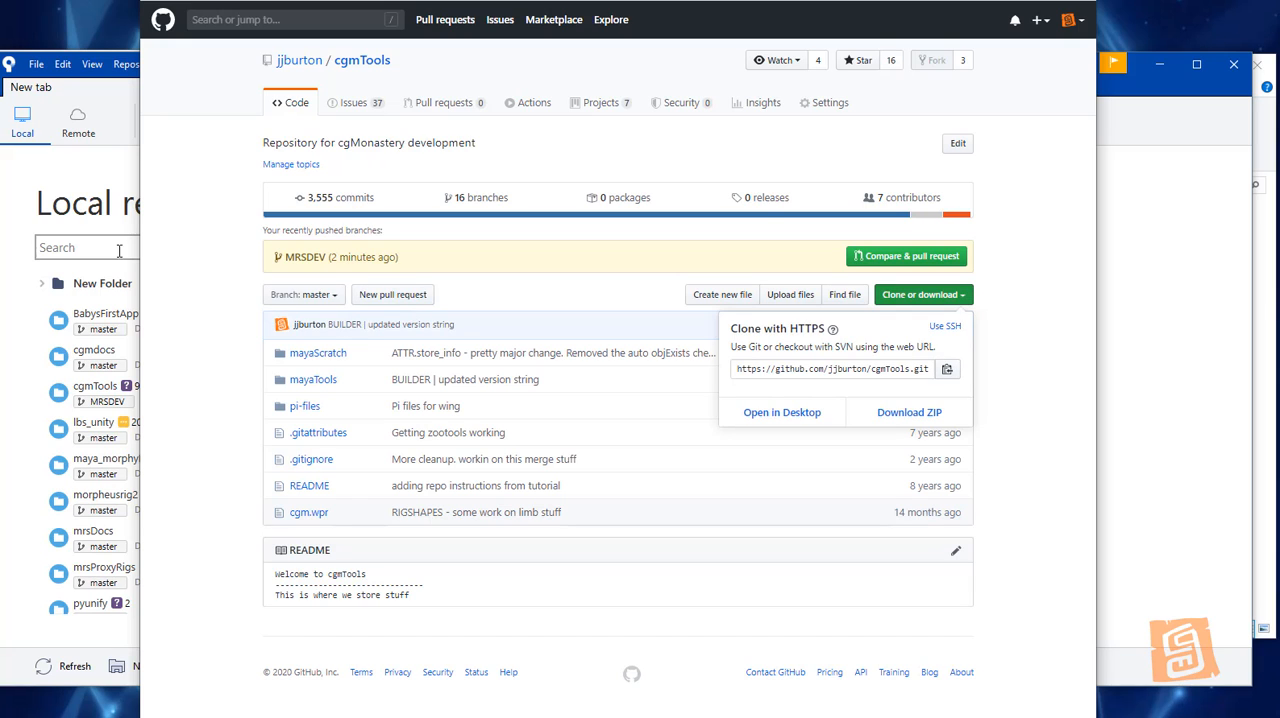
left_click(191, 120)
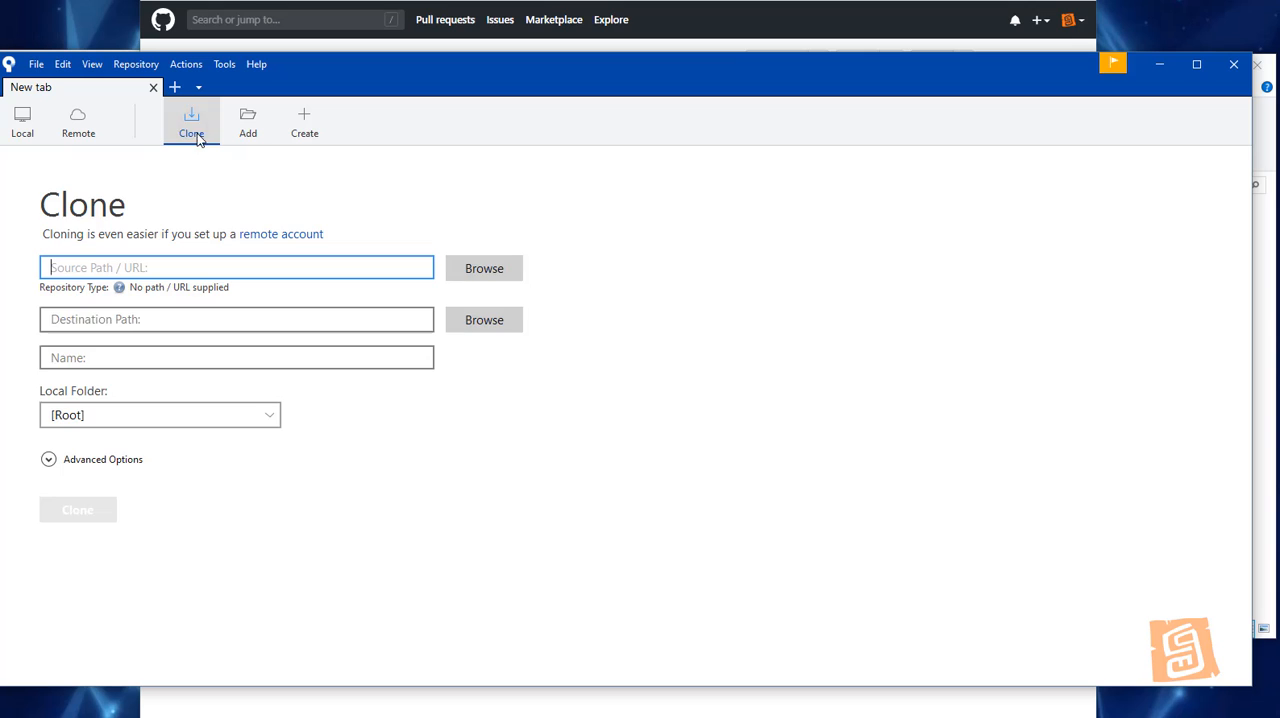
type("https://github.com/jjburton/cgmTools.git")
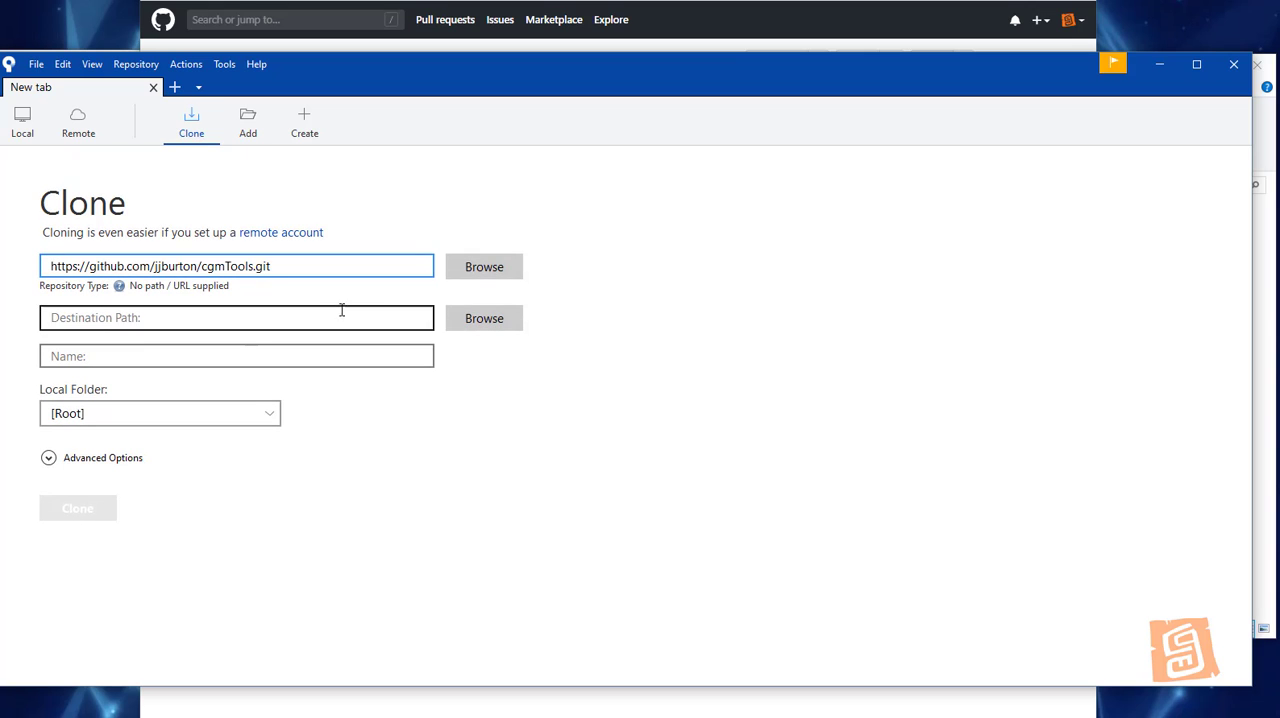
left_click(483, 318)
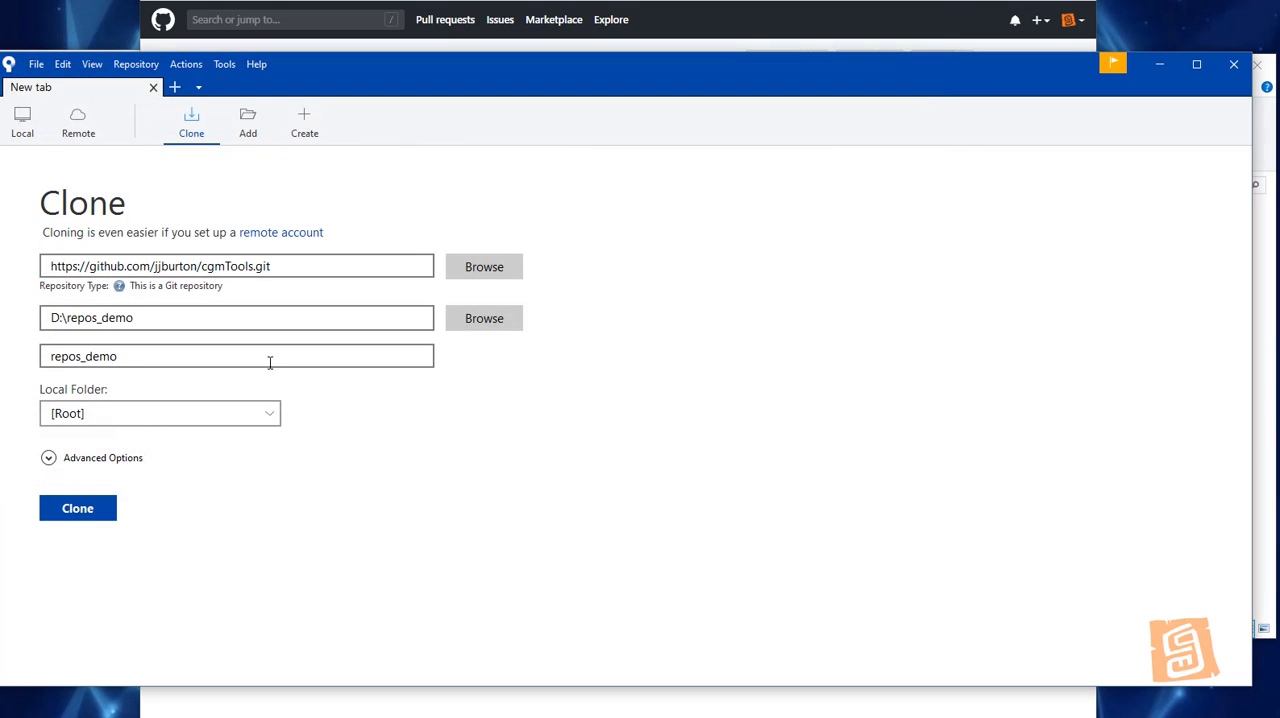
left_click(159, 413)
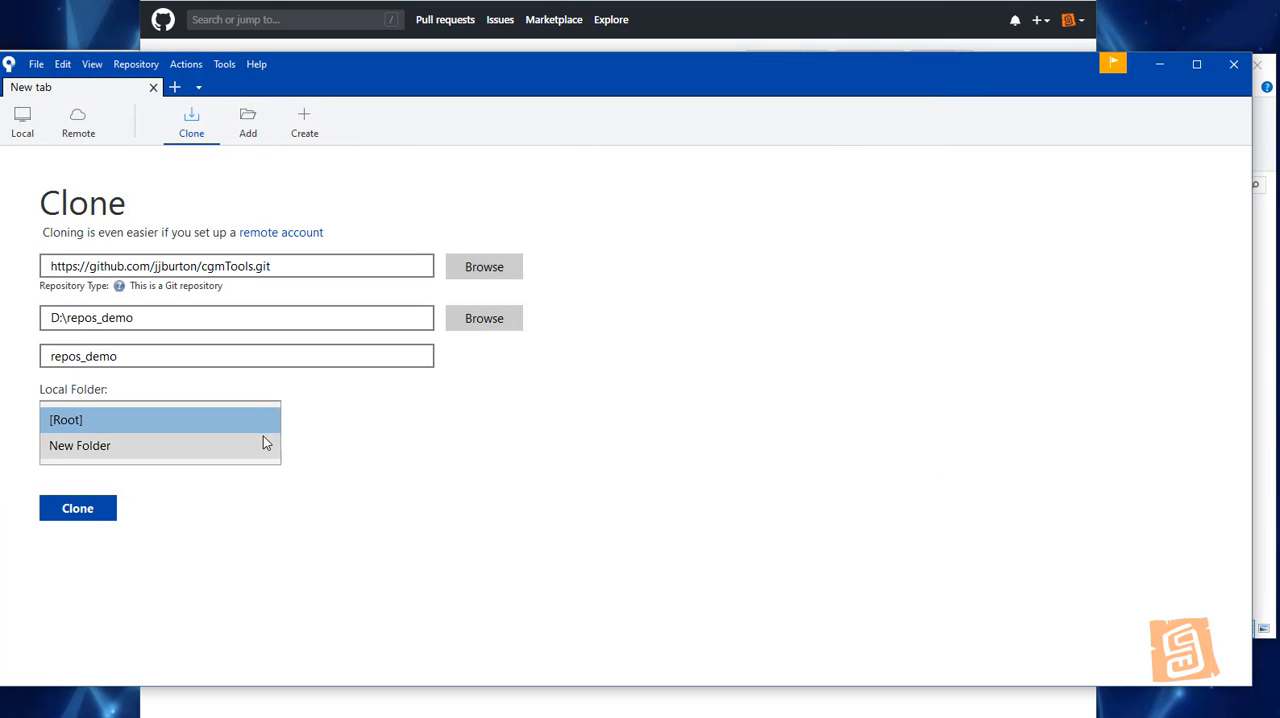
left_click(79, 445)
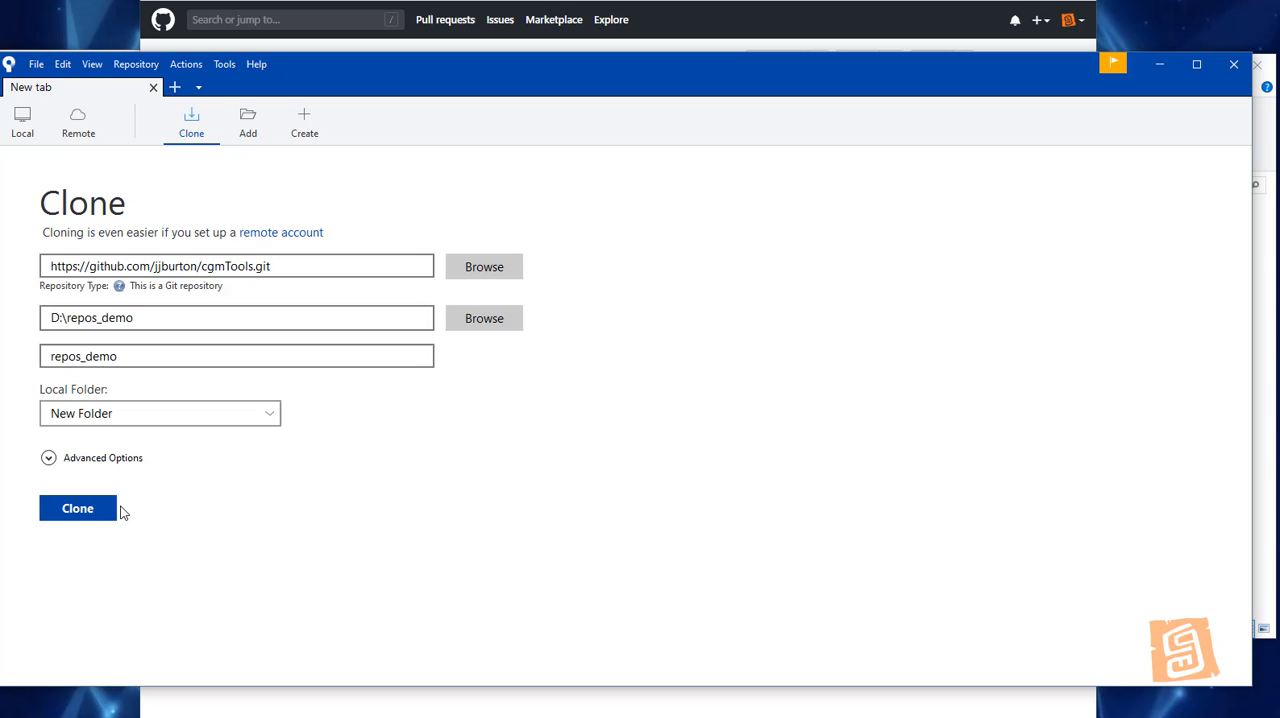
left_click(77, 508)
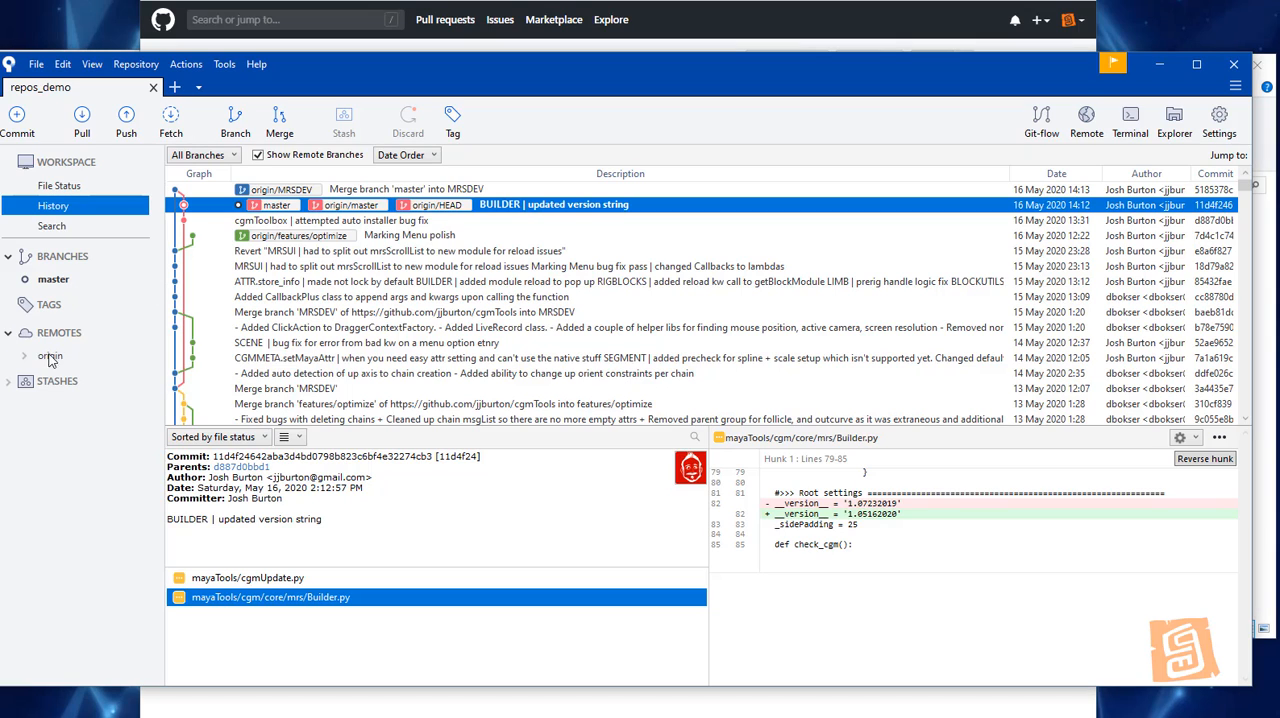
Check out origin/MRSDEV as a local tracking MRSDEV branch.
left_click(24, 356)
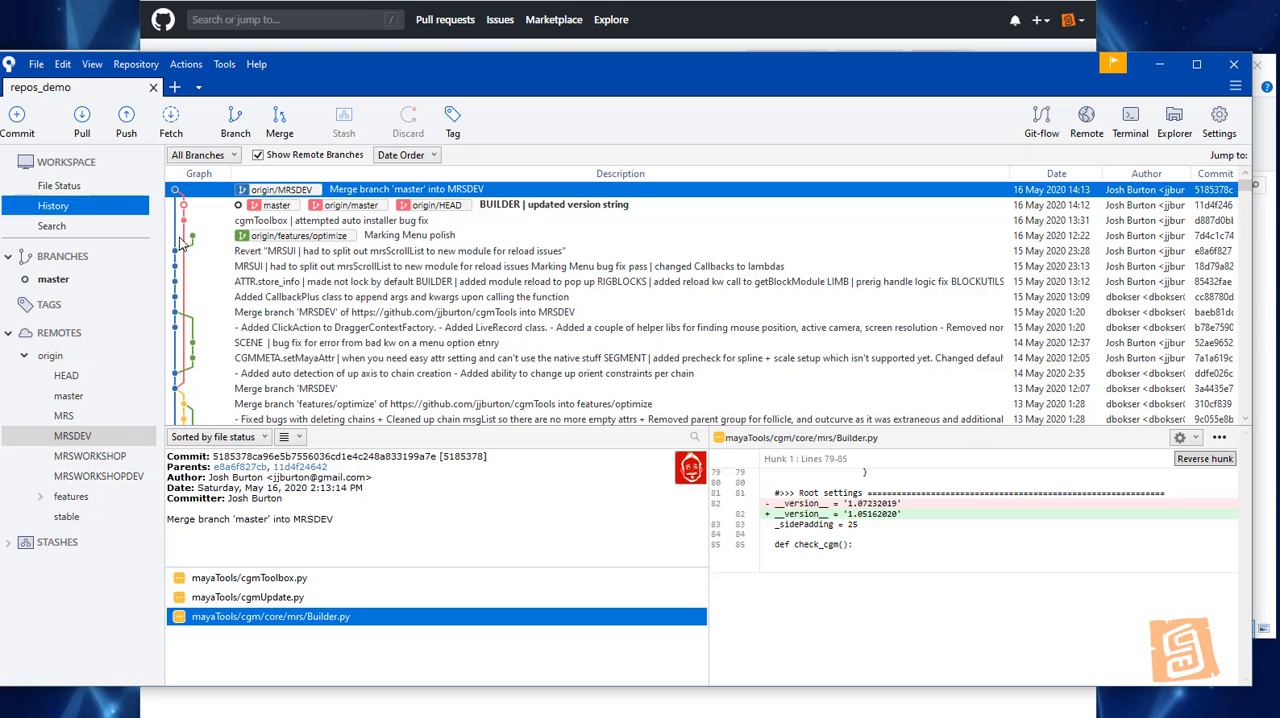
mouse_move(65, 436)
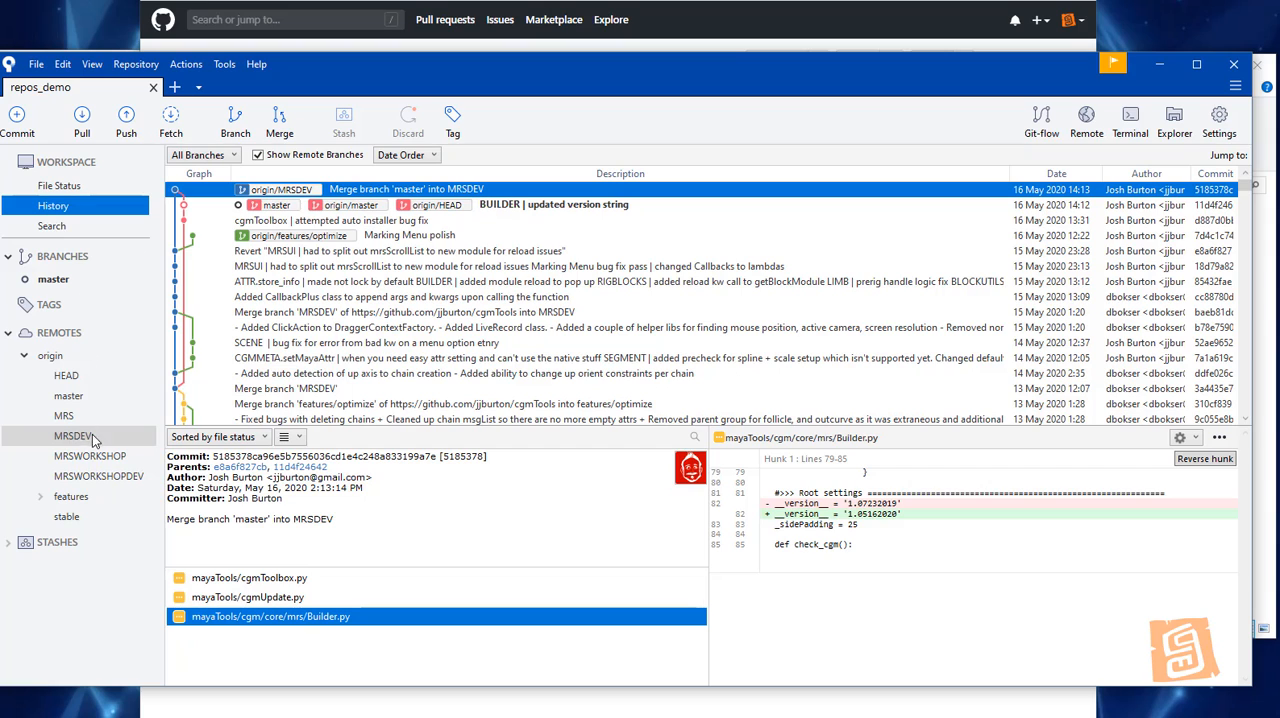
mouse_move(73, 438)
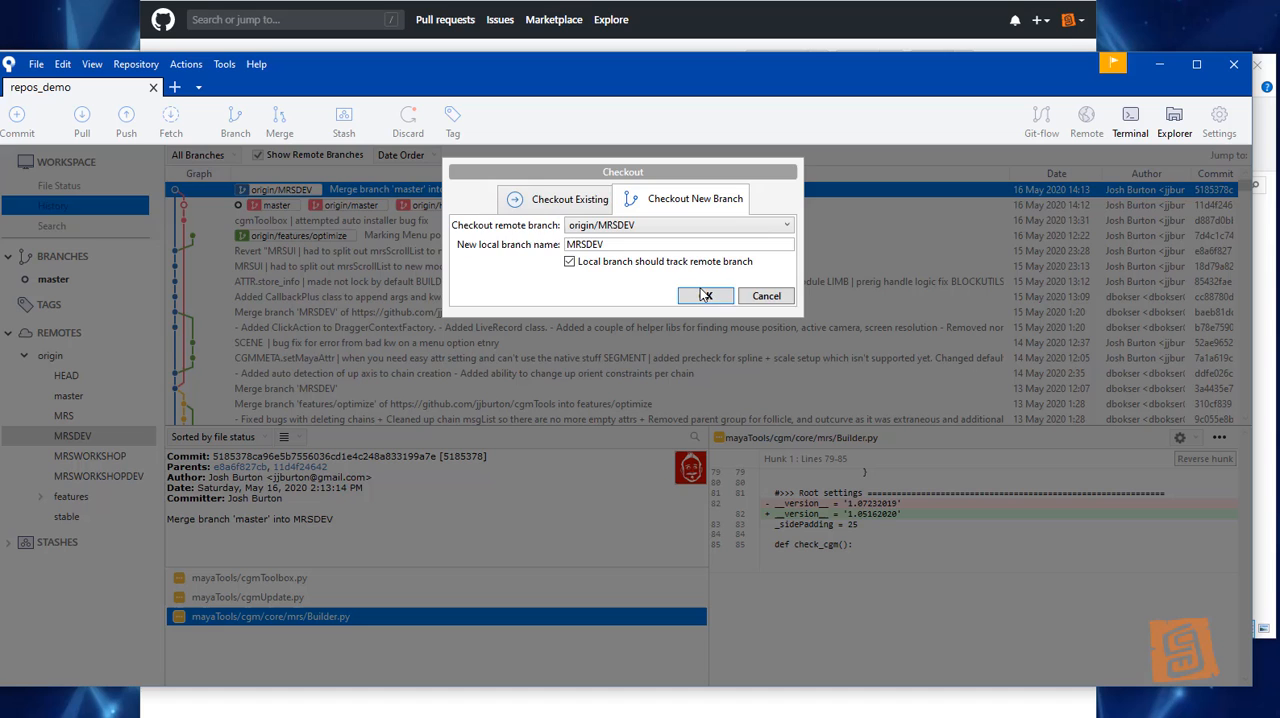
left_click(707, 295)
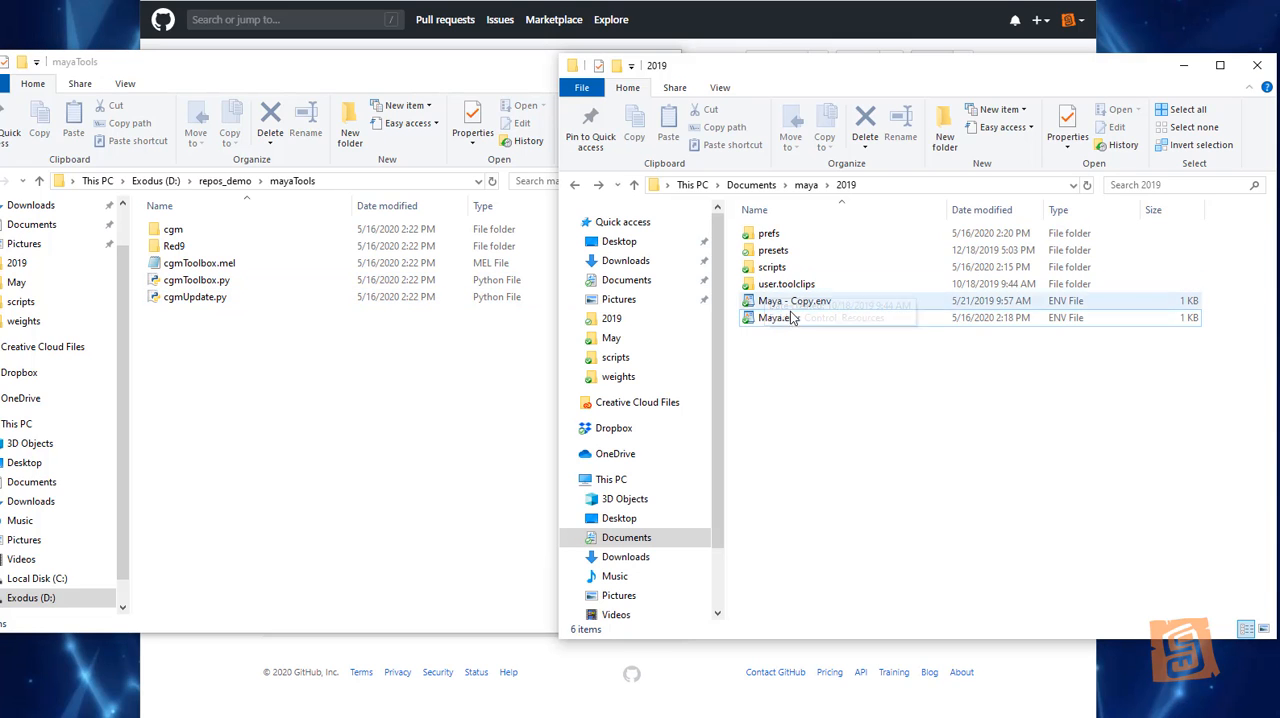
Open Maya.env from Documents\maya\2019 in a text editor.
left_click(775, 317)
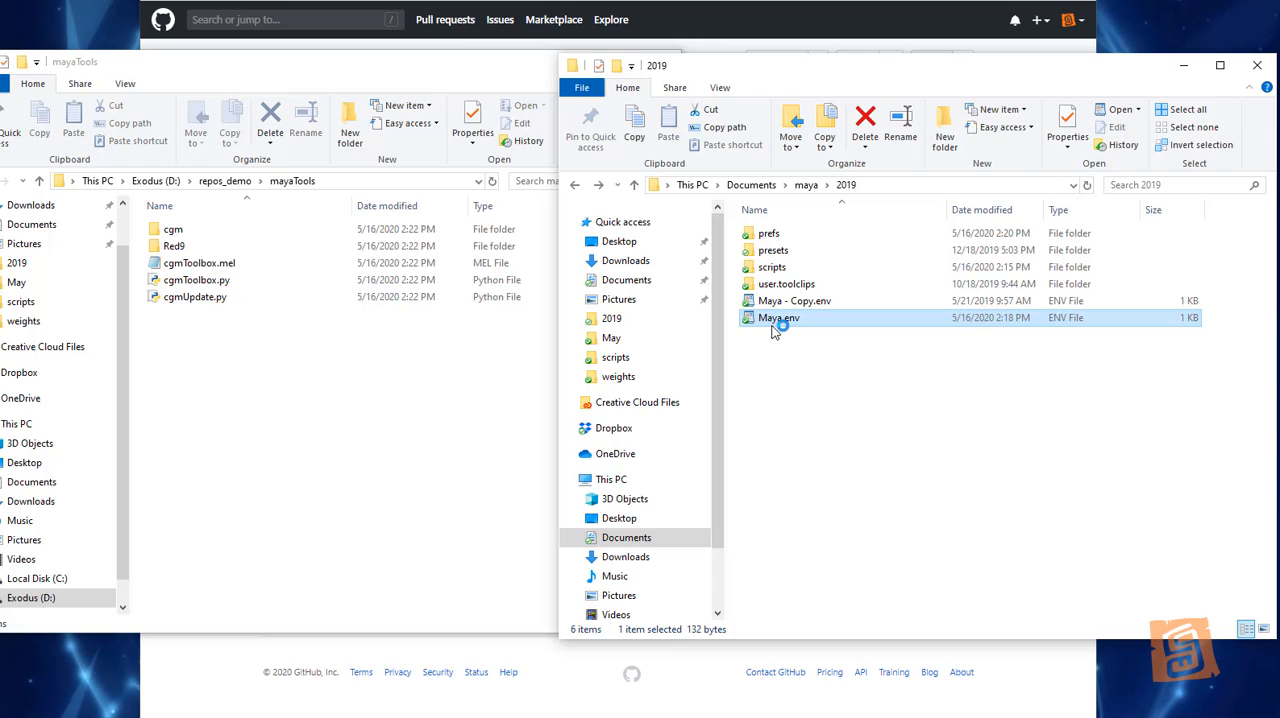
double_click(774, 317)
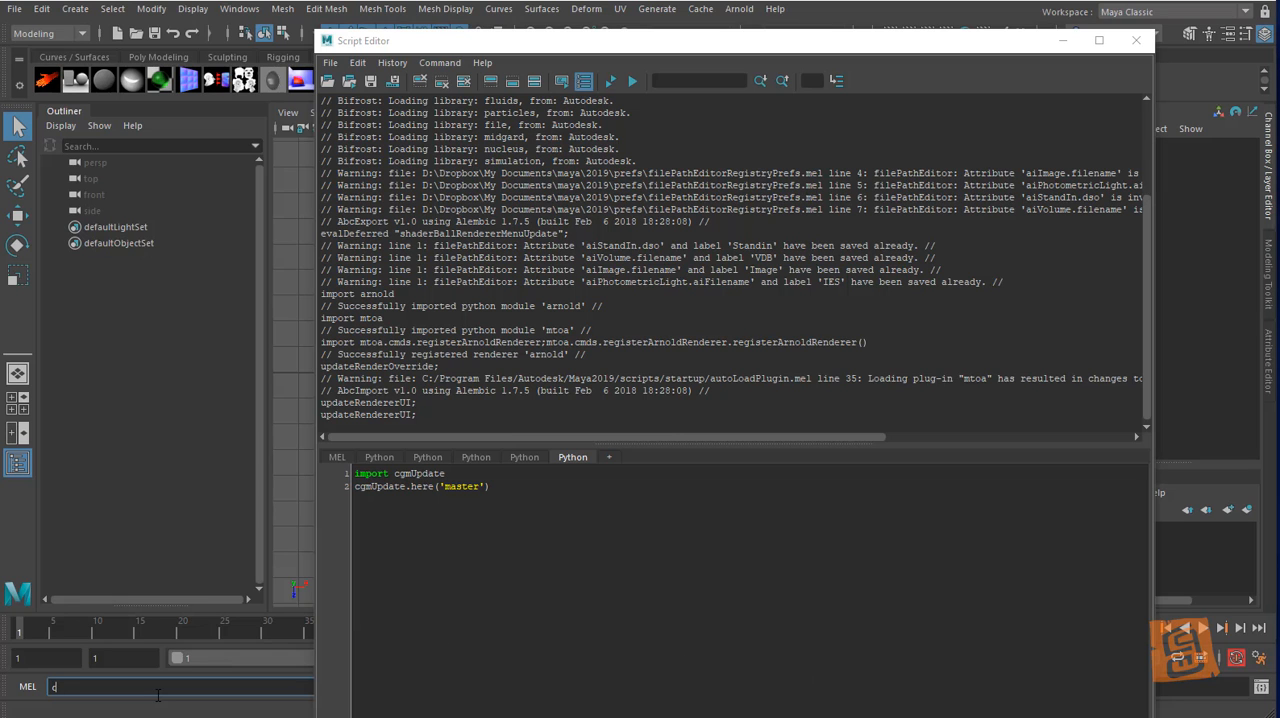
Run cgmToolbox in Maya to add the repos_demo script and plug-in paths.
type("cgmTool")
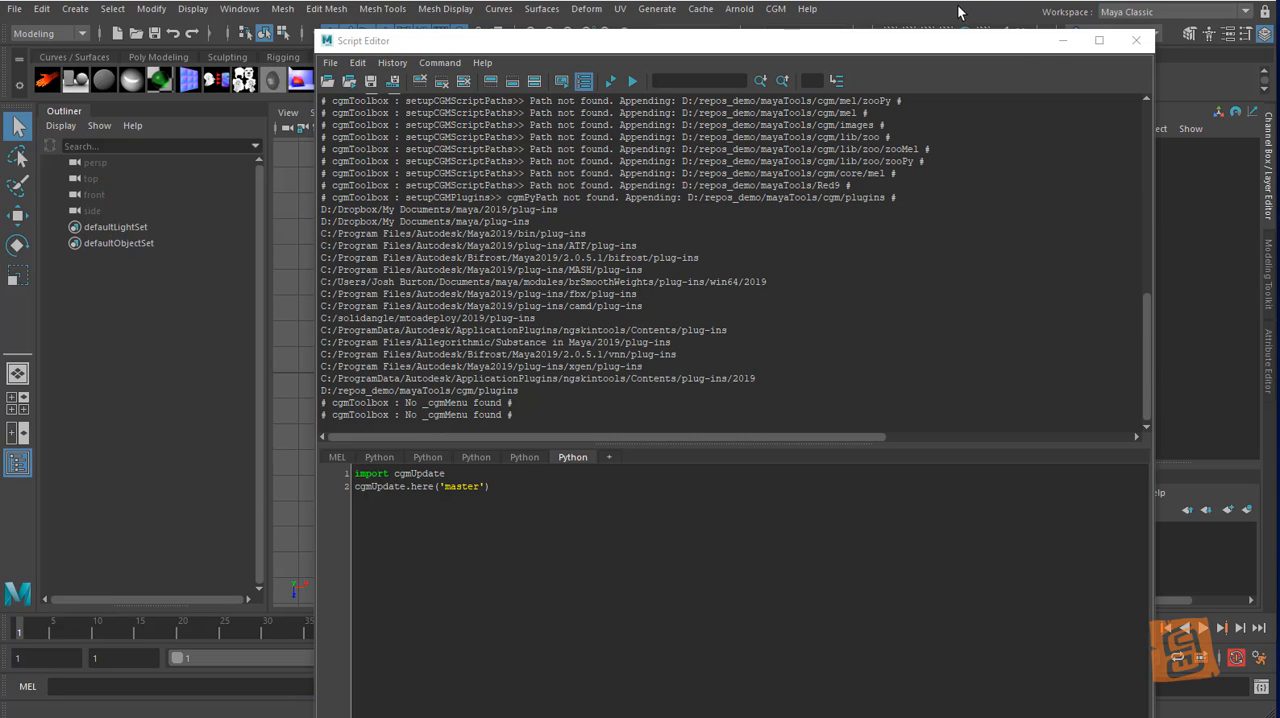
Open cgmToolbox from the CGM menu's Open Tool Win, then close it.
left_click(777, 8)
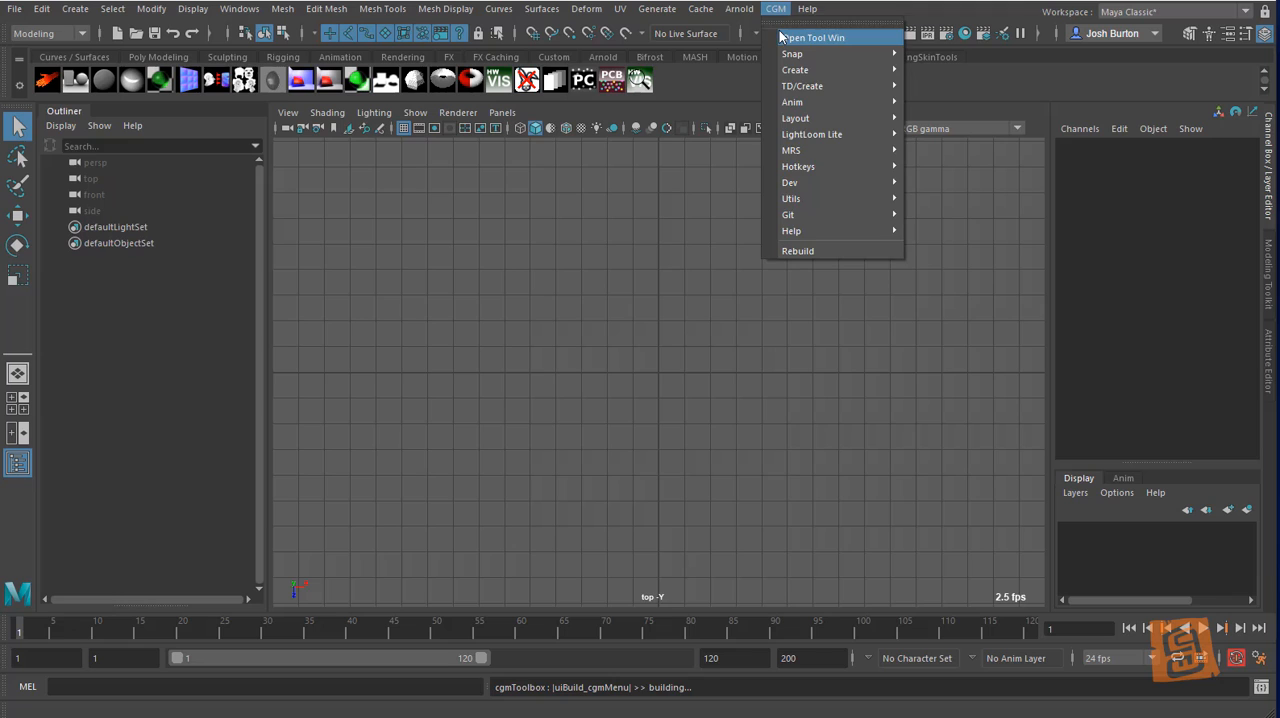
left_click(828, 38)
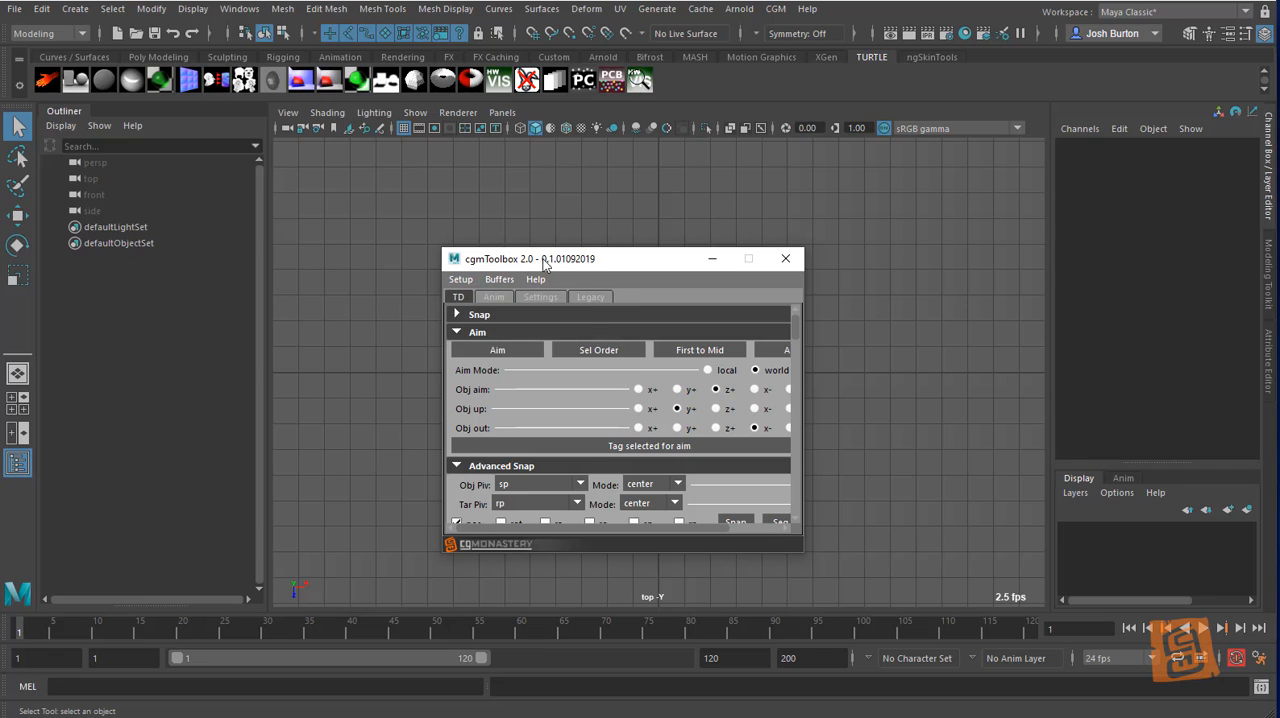
left_click(785, 258)
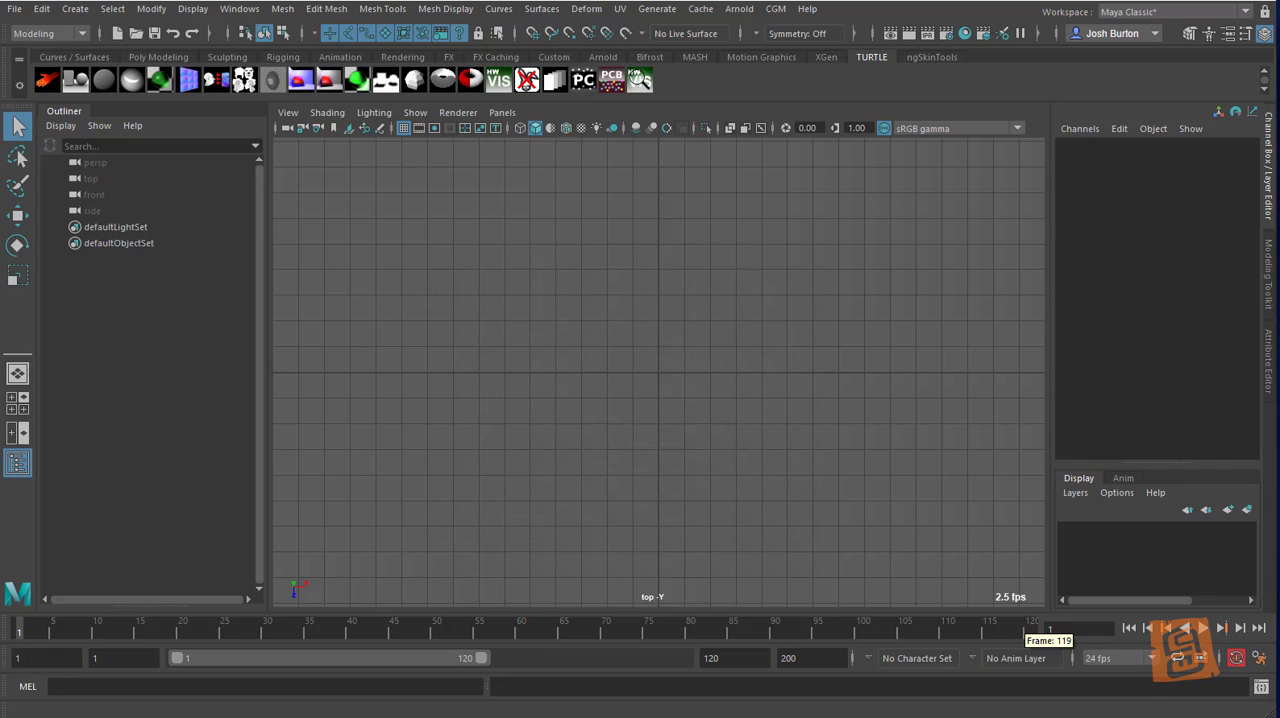